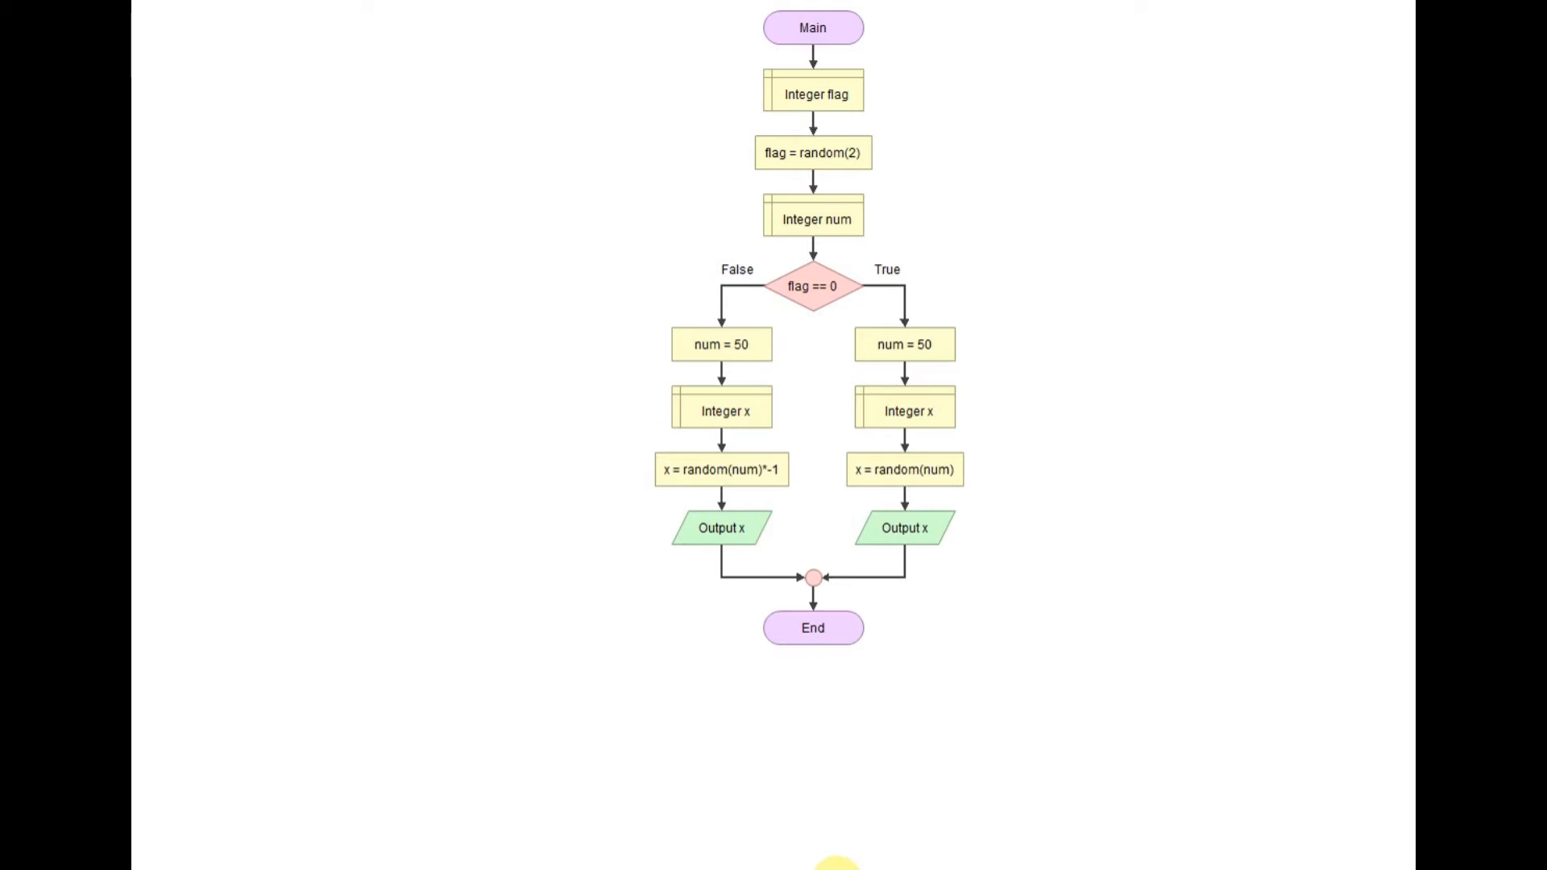
Run the flowchart repeatedly, producing random outputs 40, -45 and 20 in the console
left_click(633, 116)
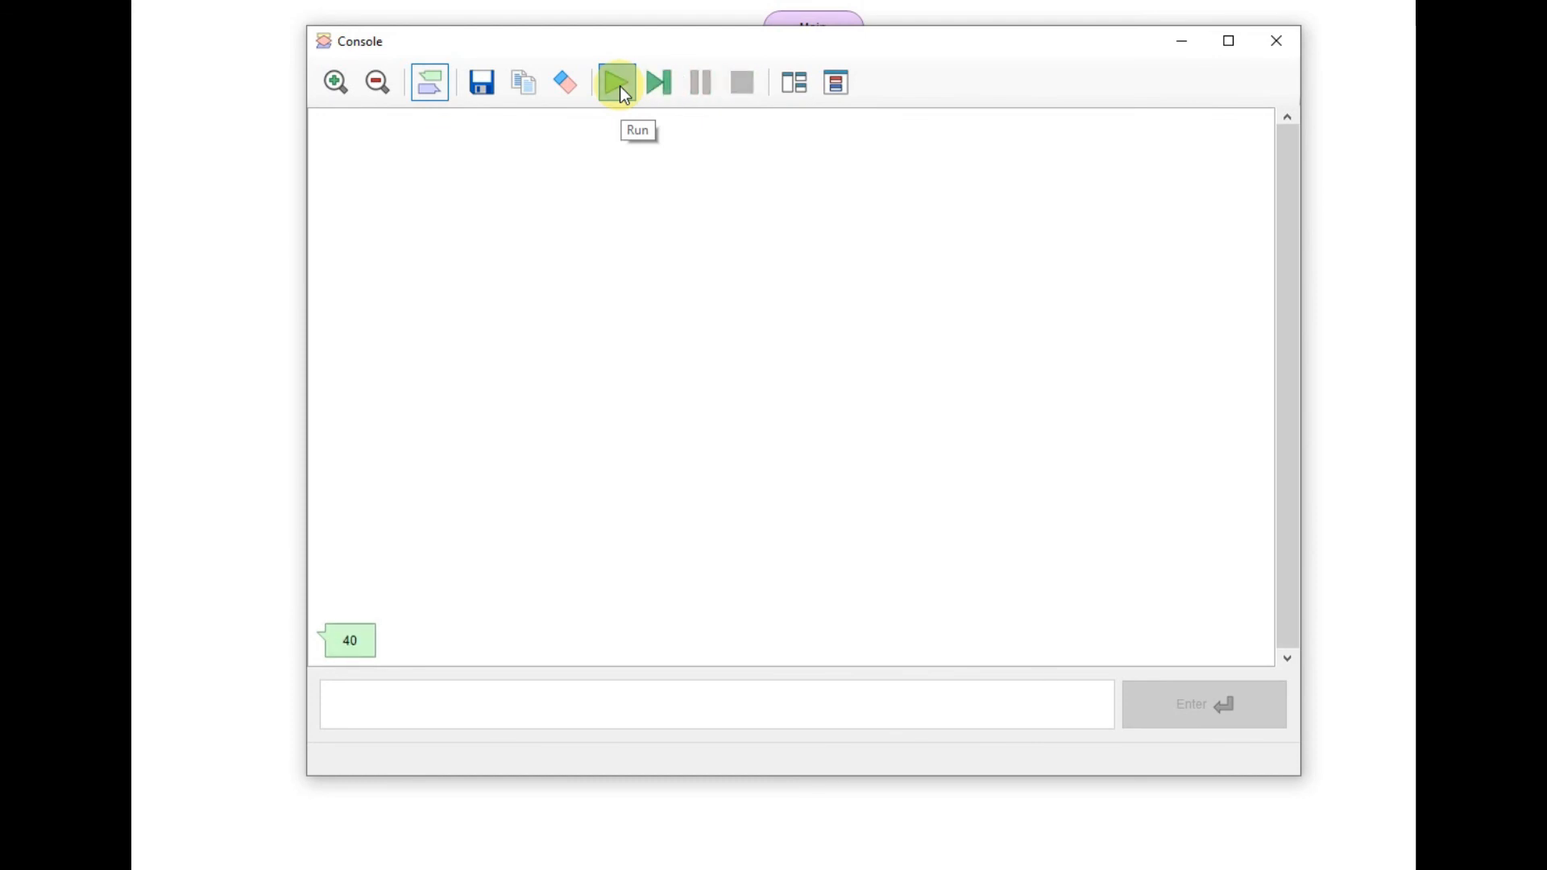
left_click(616, 82)
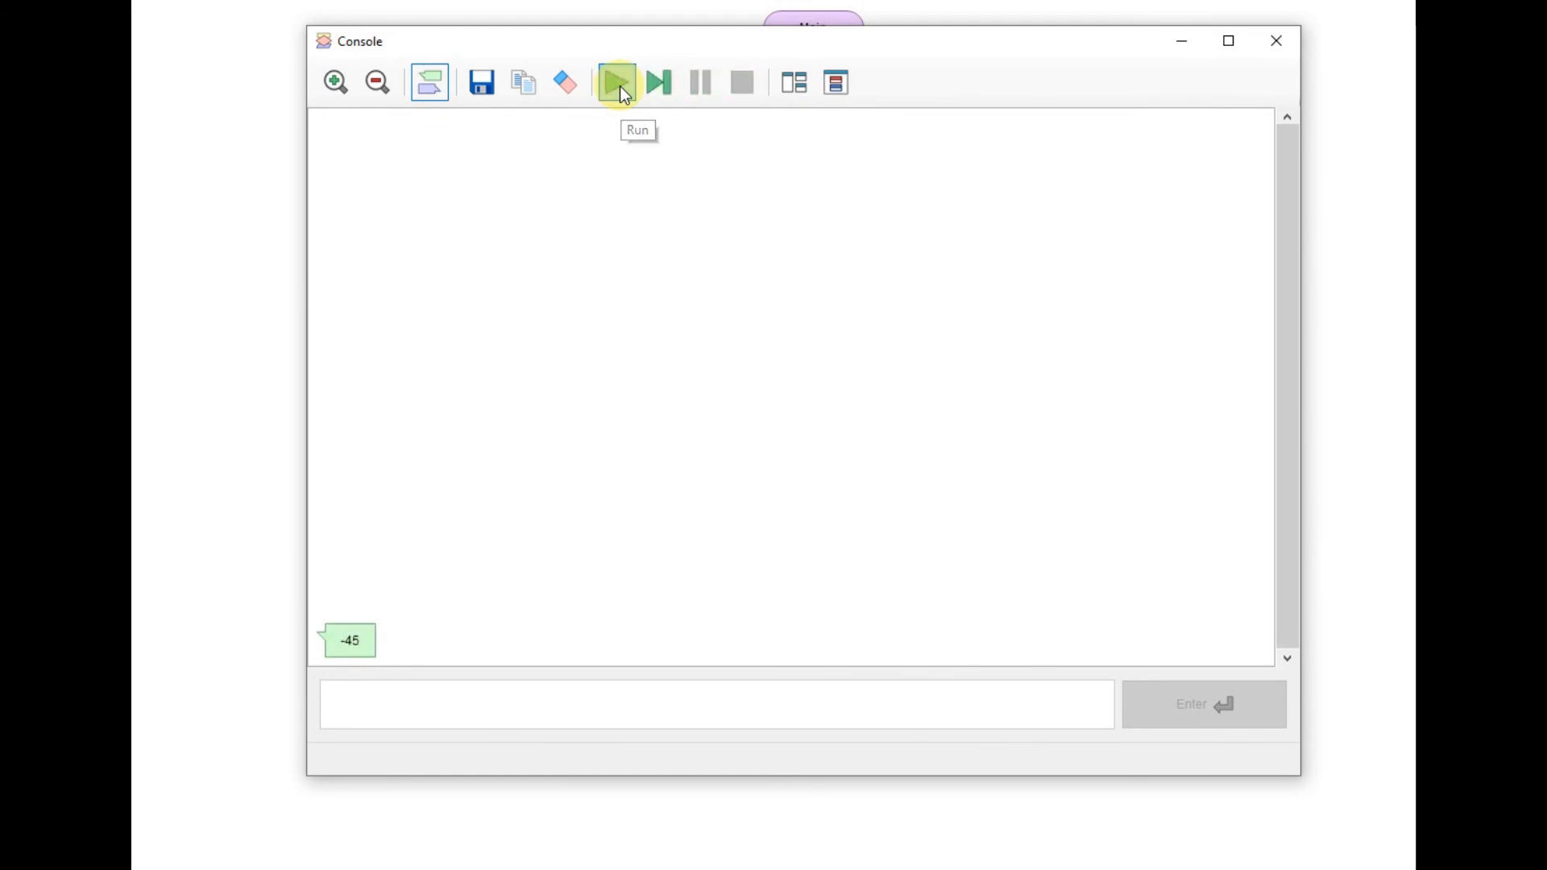
left_click(614, 82)
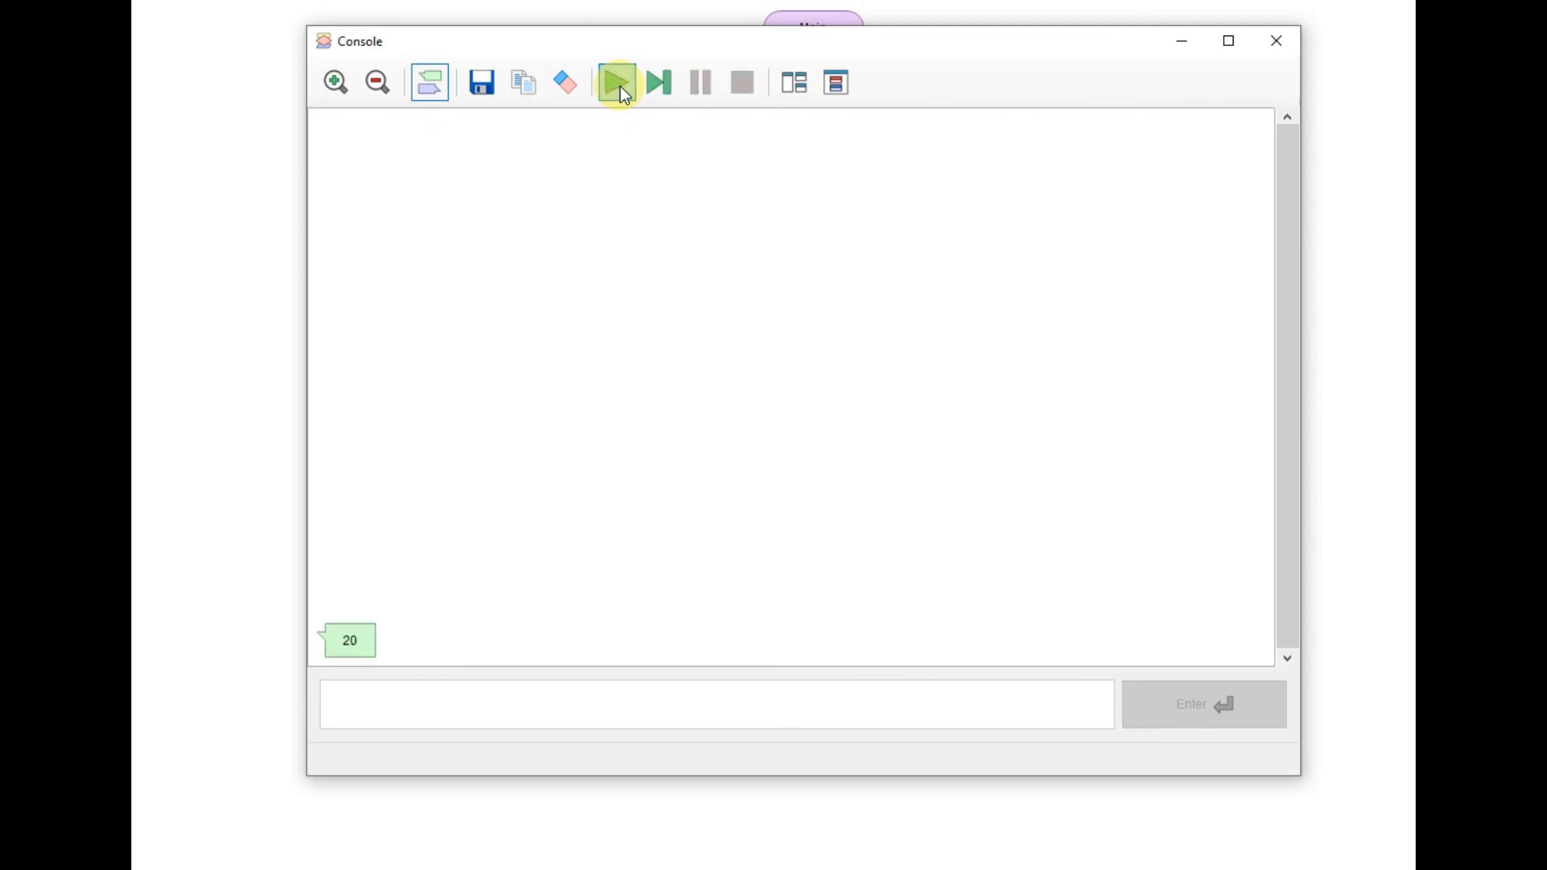